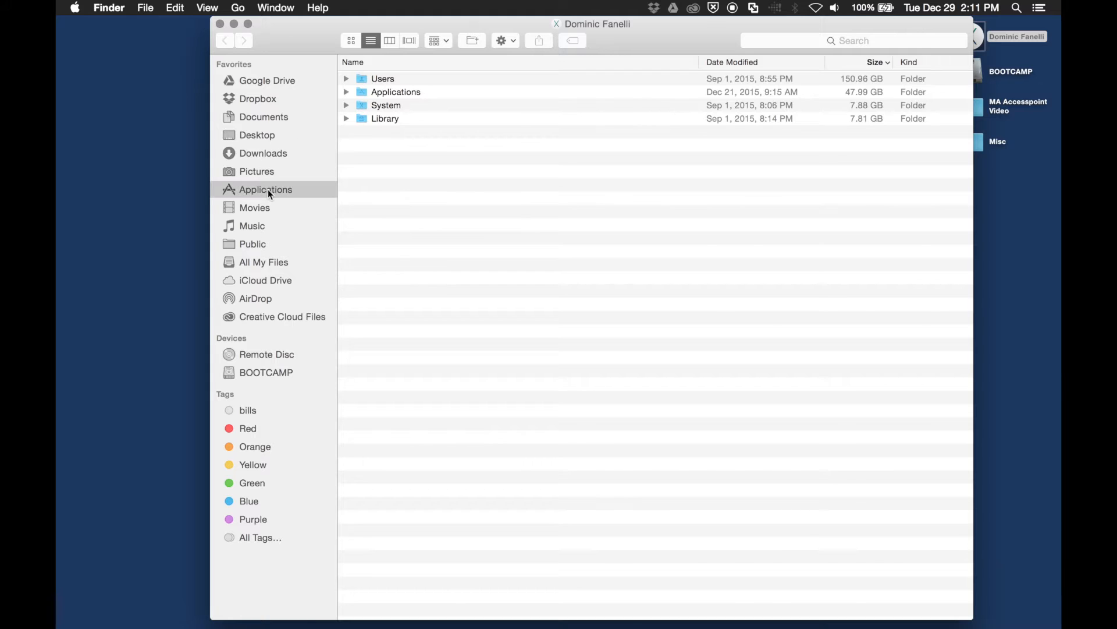
# - Go to the Utilities folder inside Applications in Finder
pyautogui.click(265, 188)
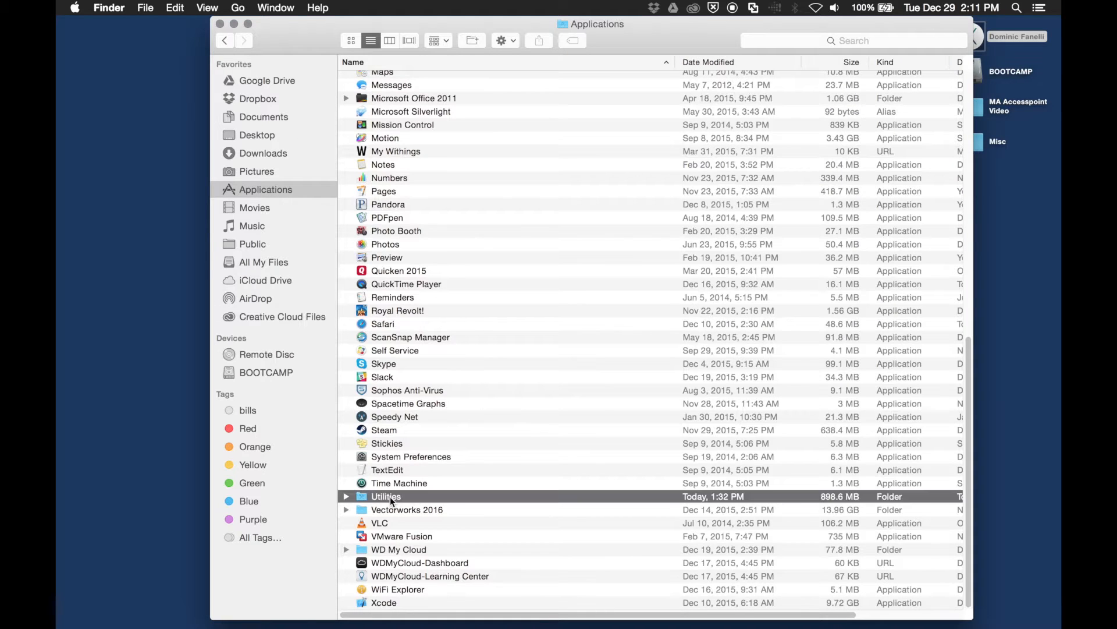
pyautogui.doubleClick(385, 496)
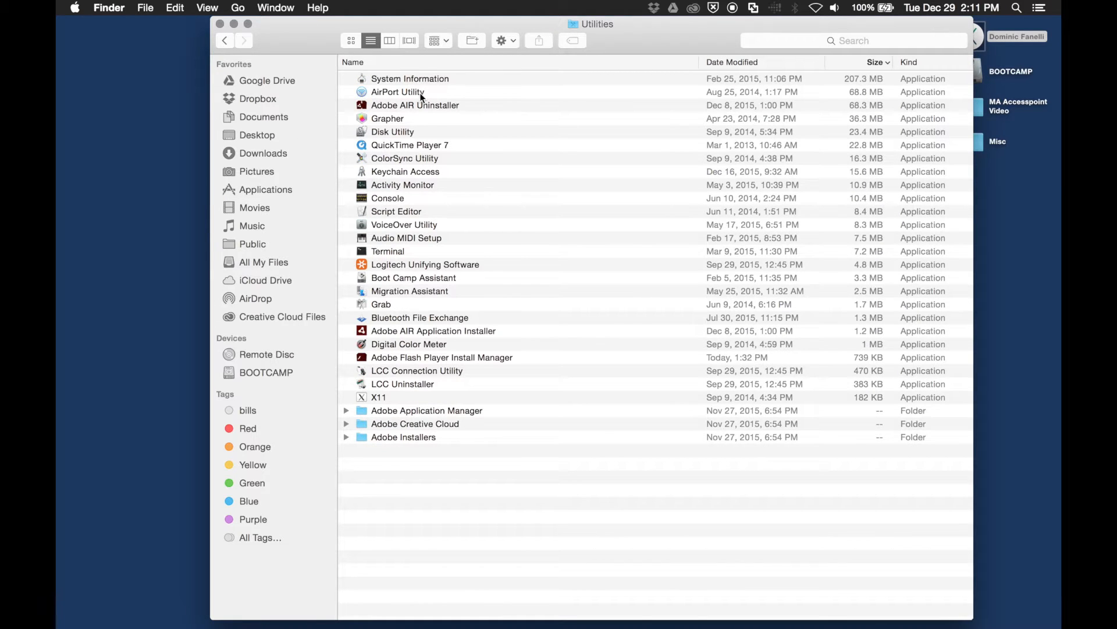
# - Launch AirPort Utility and start setup of the new AirPort Express under Other Wi-Fi Devices
pyautogui.doubleClick(397, 91)
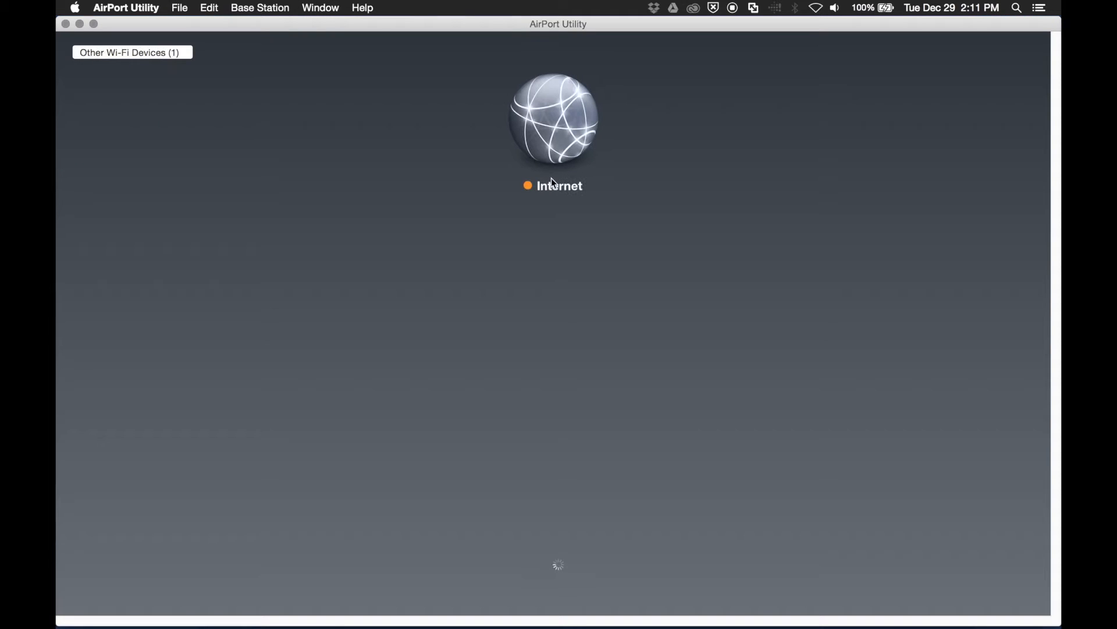
pyautogui.moveTo(691, 212)
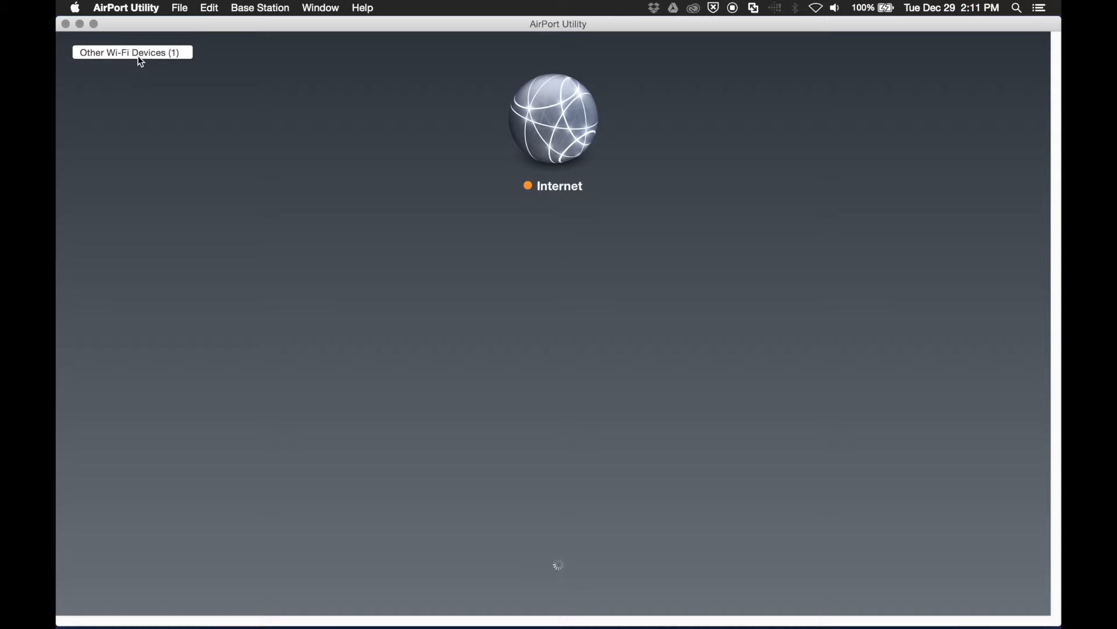
pyautogui.click(131, 52)
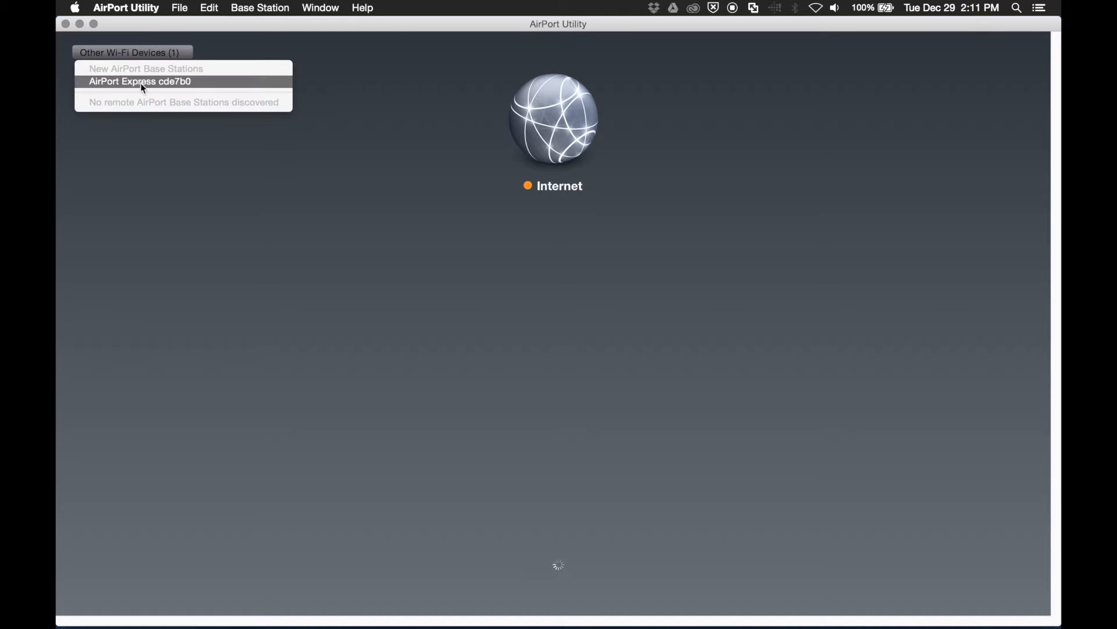
pyautogui.moveTo(170, 85)
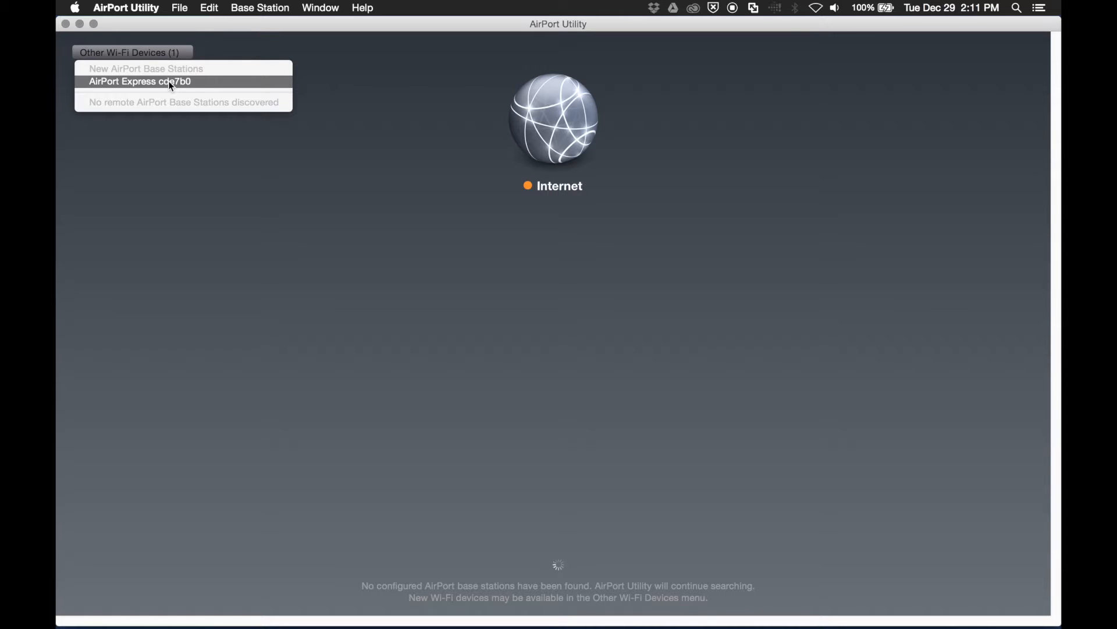
pyautogui.click(138, 81)
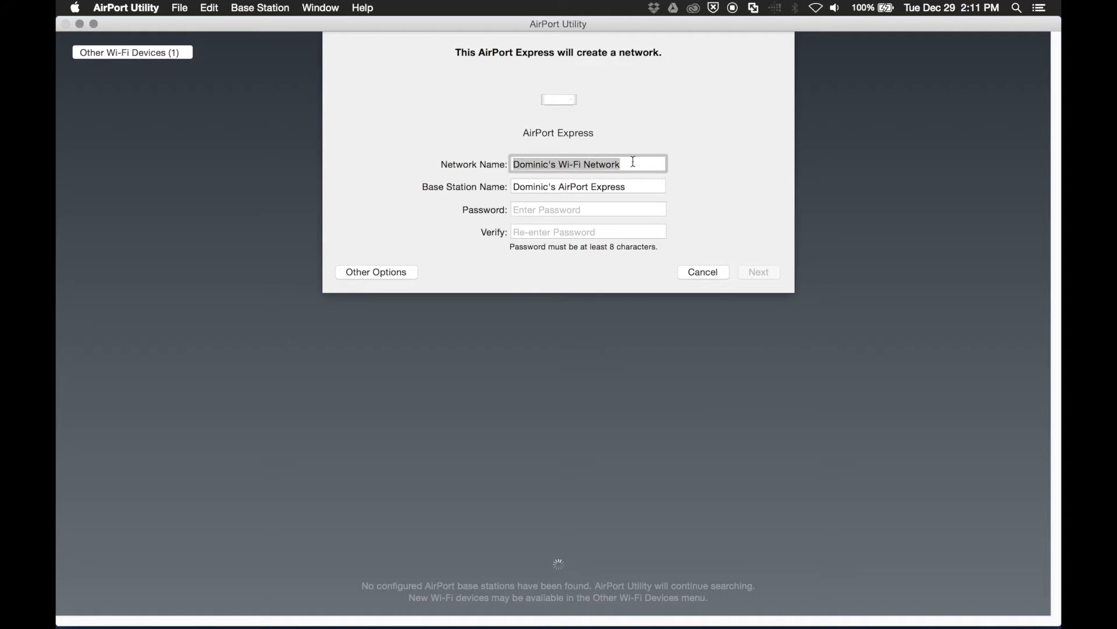
# - Name the network ALFORD MA, the base station ALFORD ME, and enter a password
pyautogui.write('ALFORD MA')
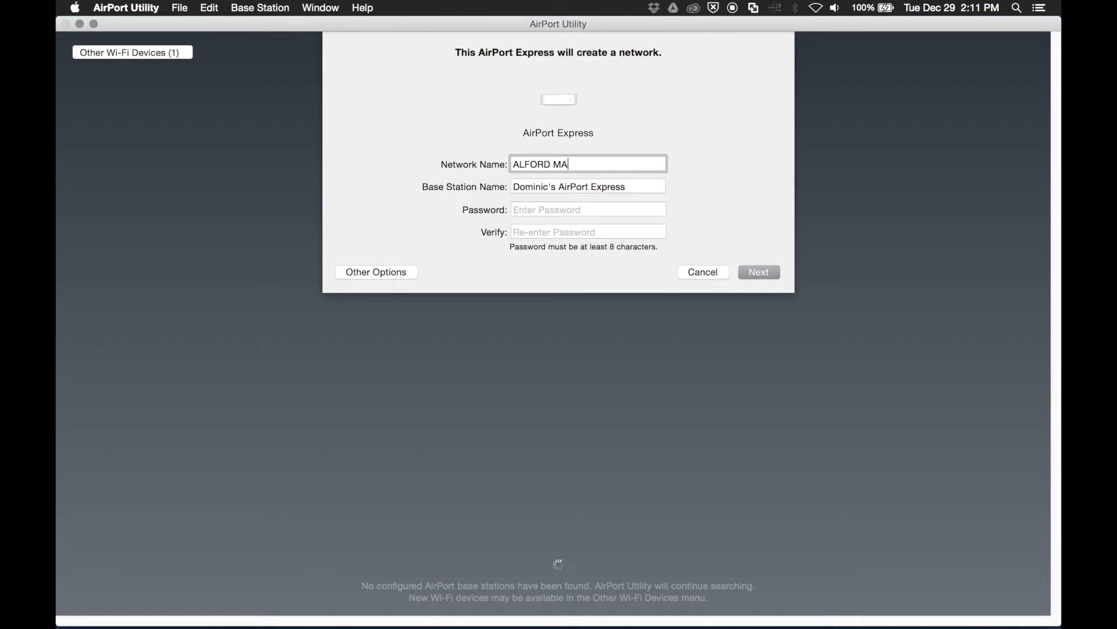
pyautogui.click(587, 186)
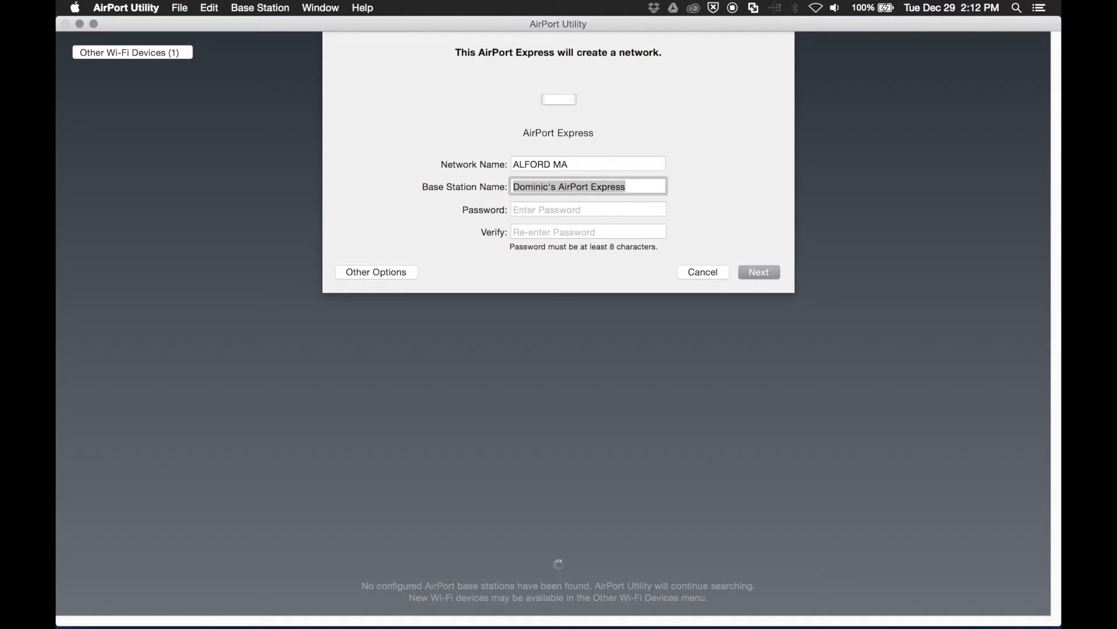
pyautogui.write('ALFORD ME')
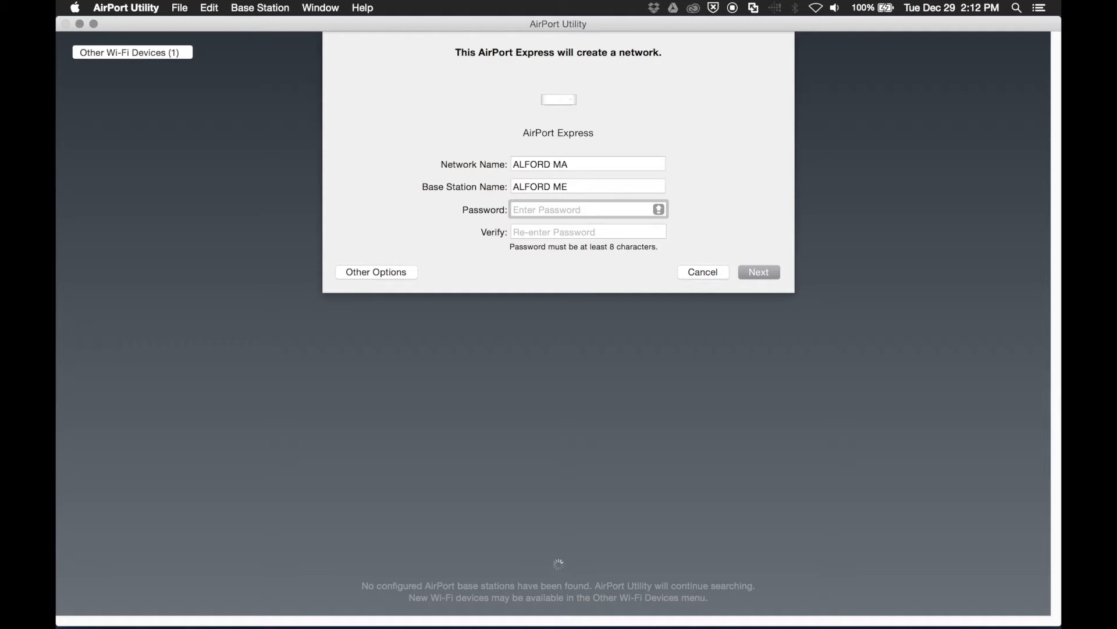
pyautogui.write('•••')
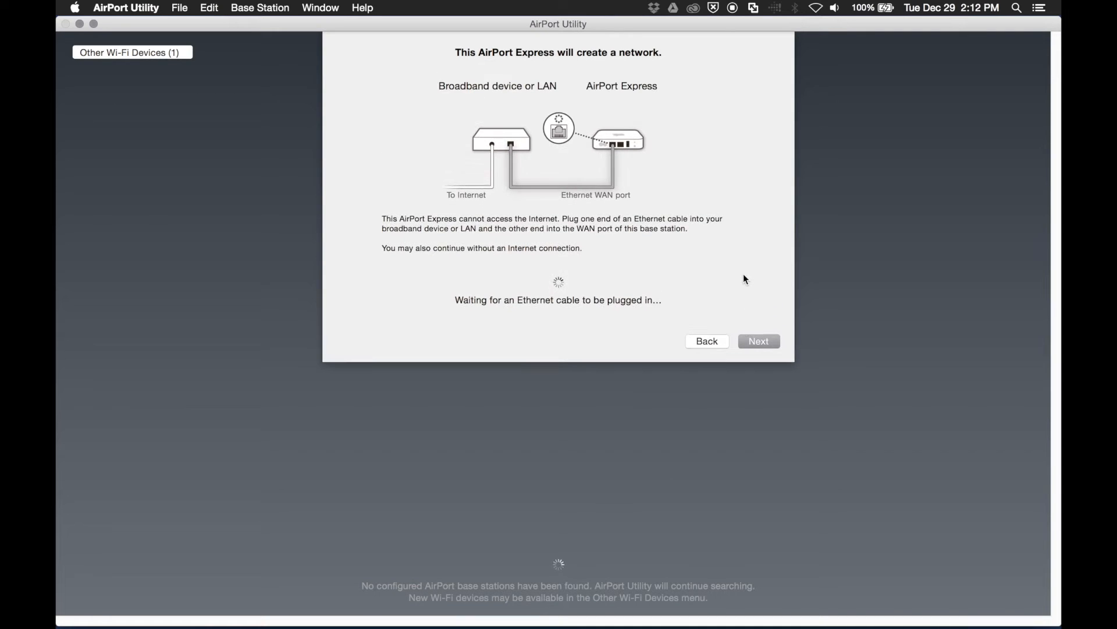
pyautogui.moveTo(762, 328)
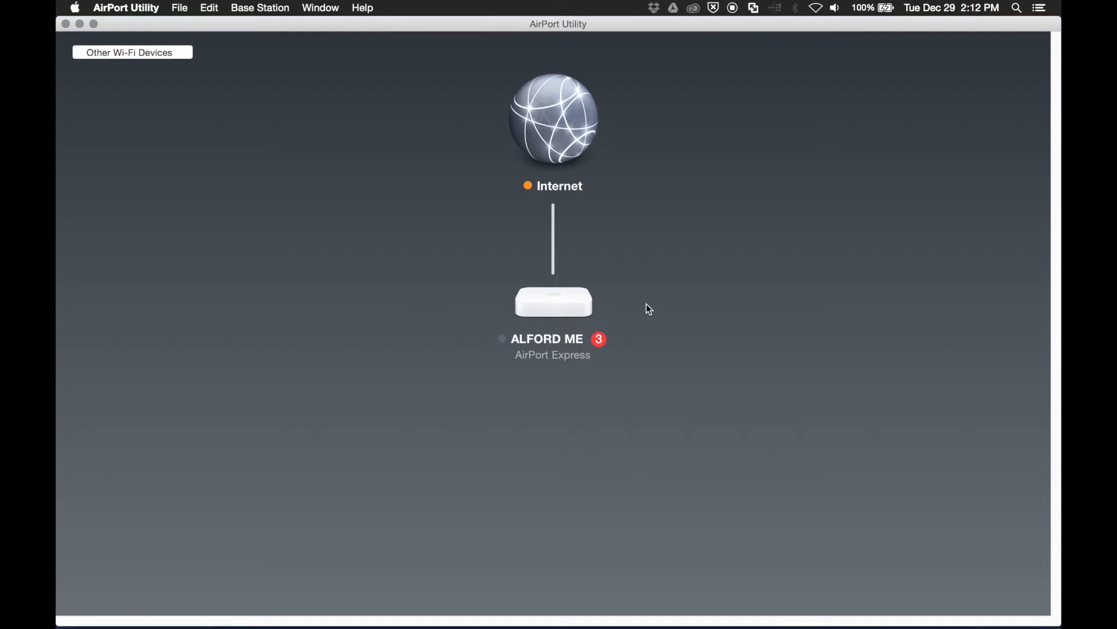
pyautogui.moveTo(535, 321)
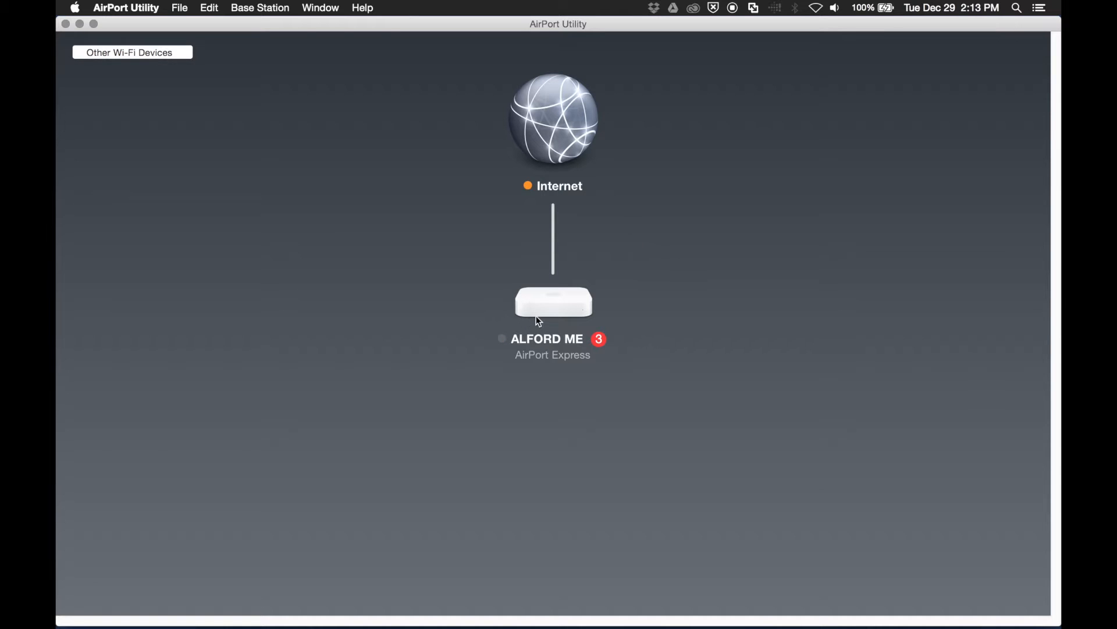
# - Bring up the ALFORD ME base station's settings and its Wireless settings
pyautogui.click(553, 300)
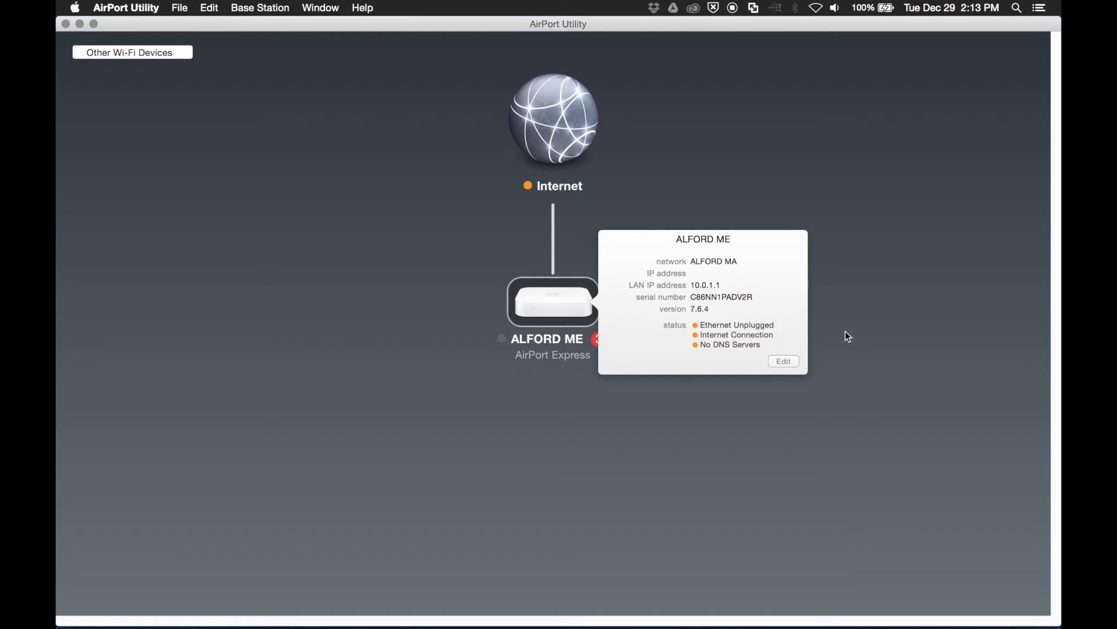
pyautogui.click(782, 360)
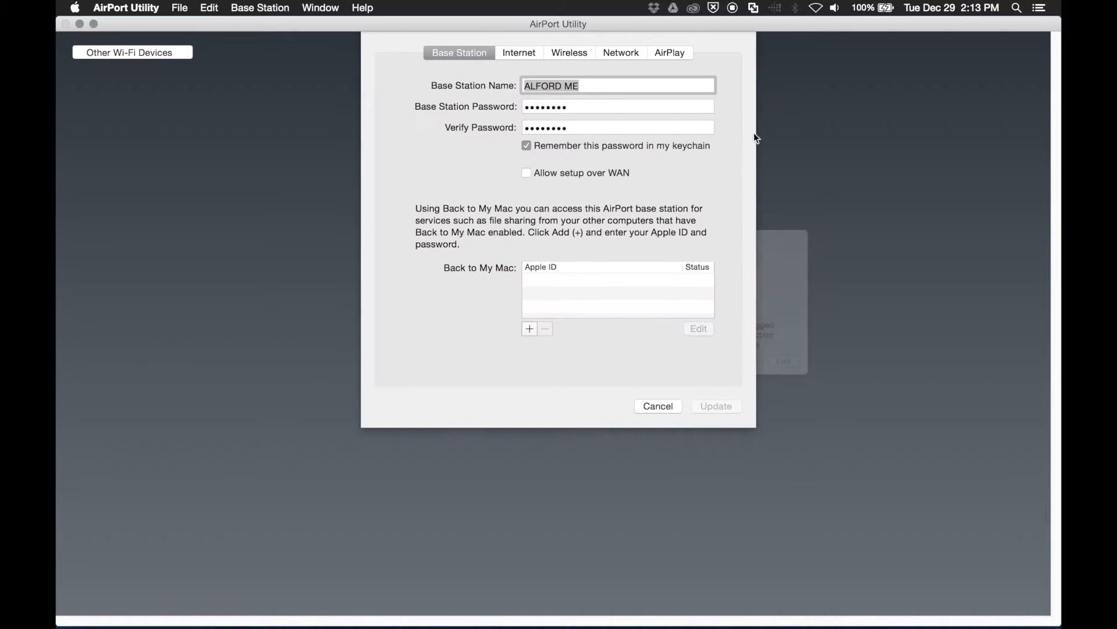
pyautogui.click(569, 53)
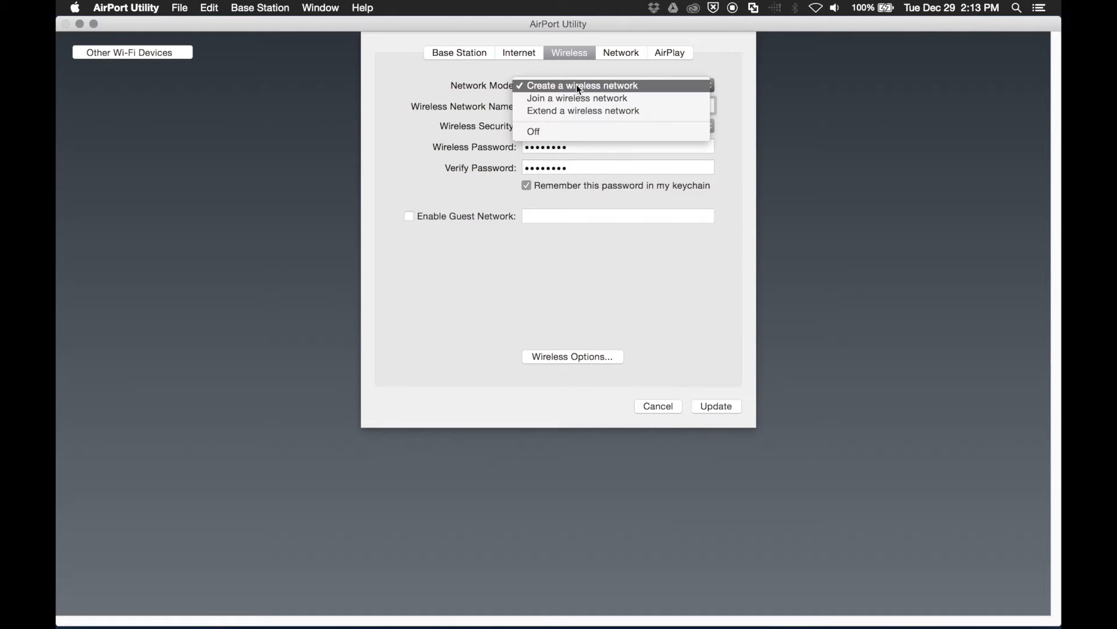
pyautogui.click(582, 85)
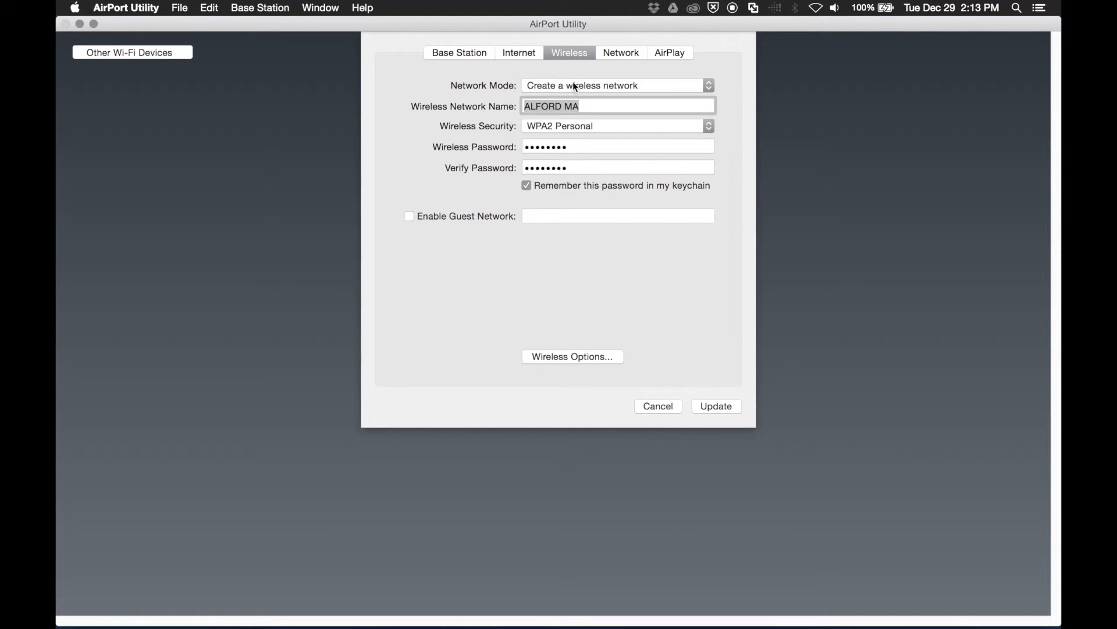
# - Review the advanced wireless options, cancel without changes, and move to Network settings
pyautogui.click(572, 357)
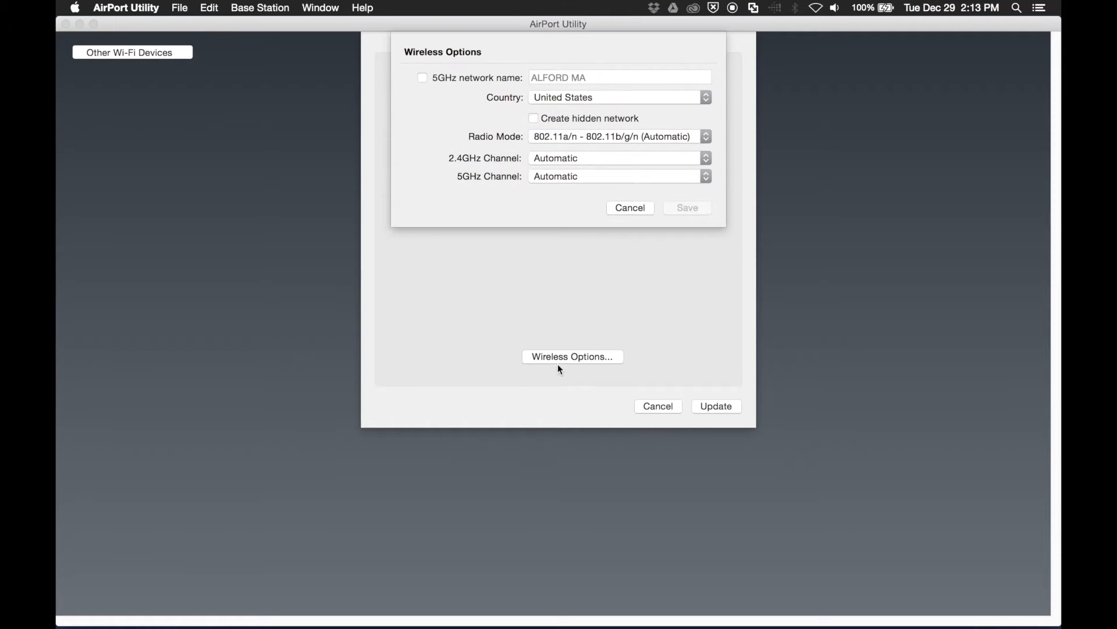
pyautogui.moveTo(481, 109)
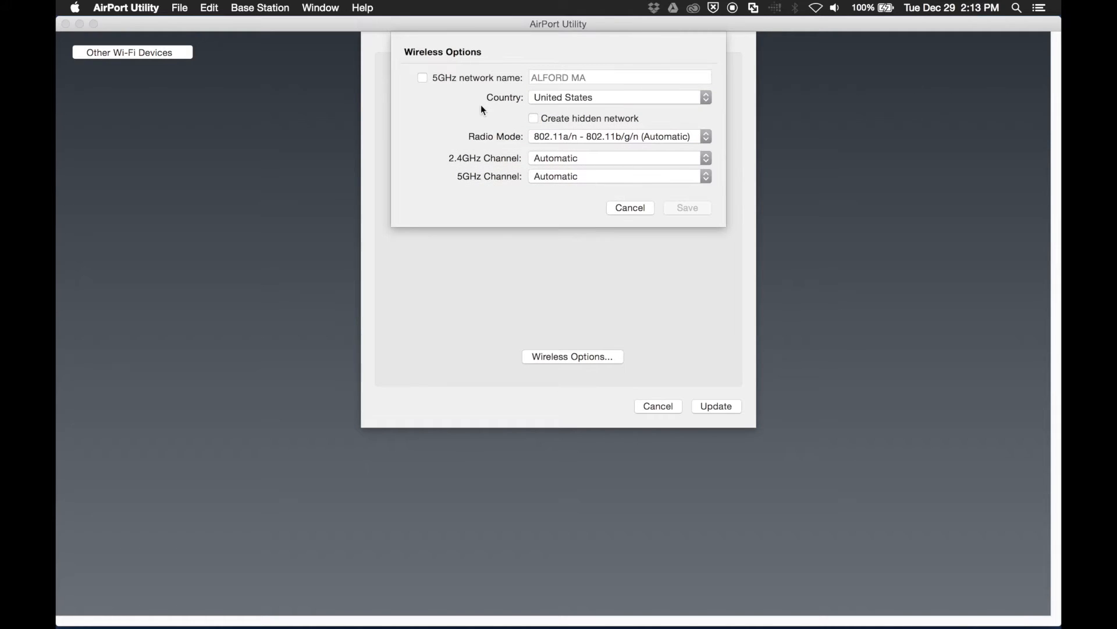
pyautogui.moveTo(490, 162)
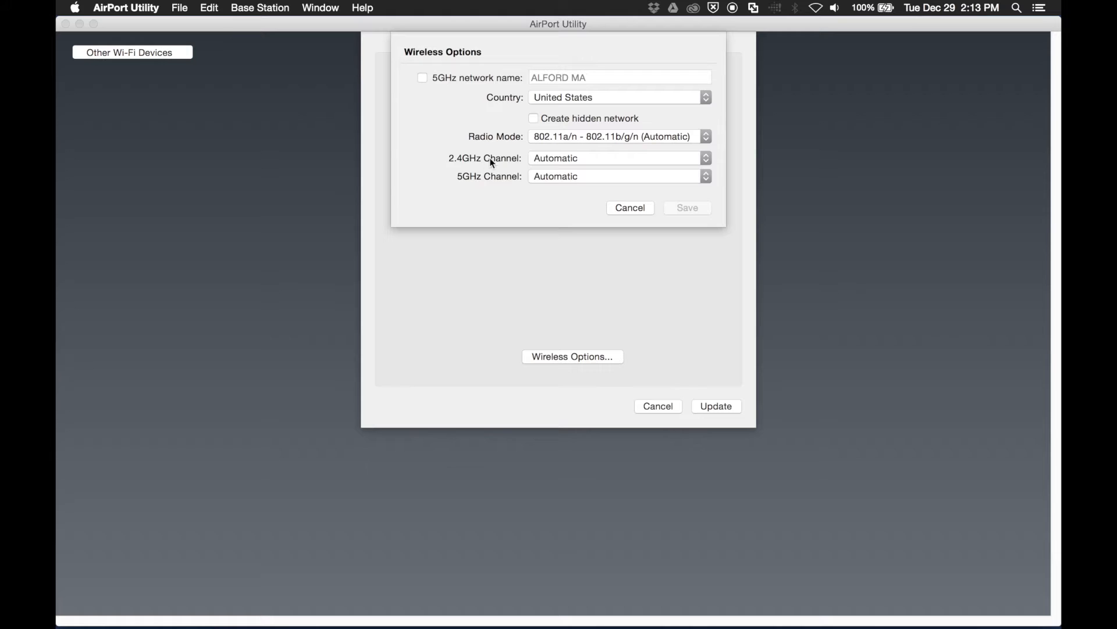
pyautogui.click(630, 208)
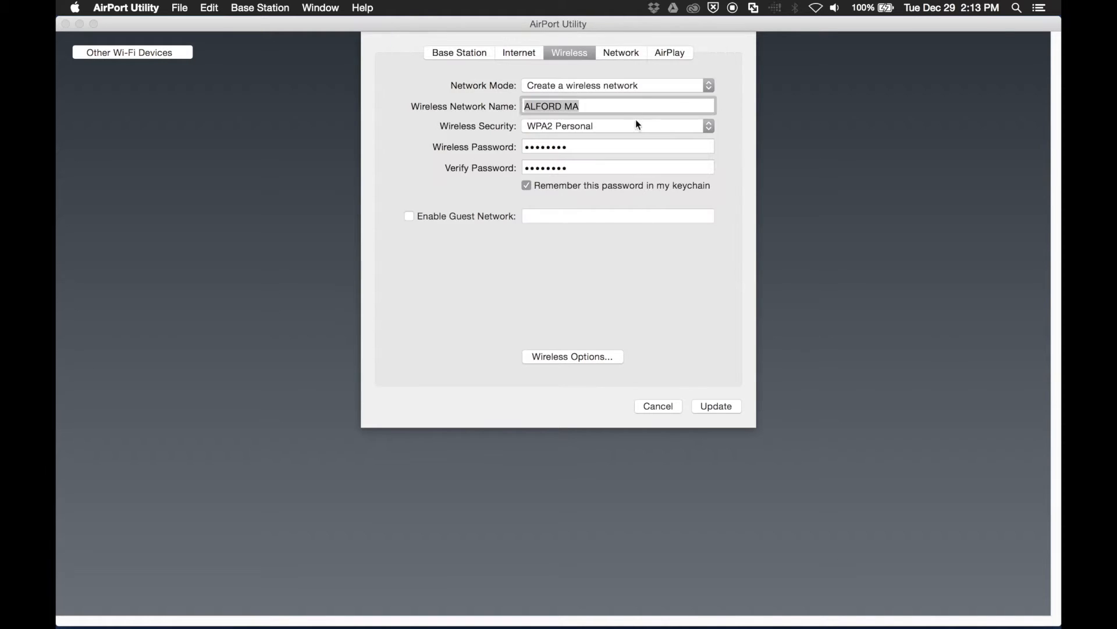
pyautogui.click(620, 52)
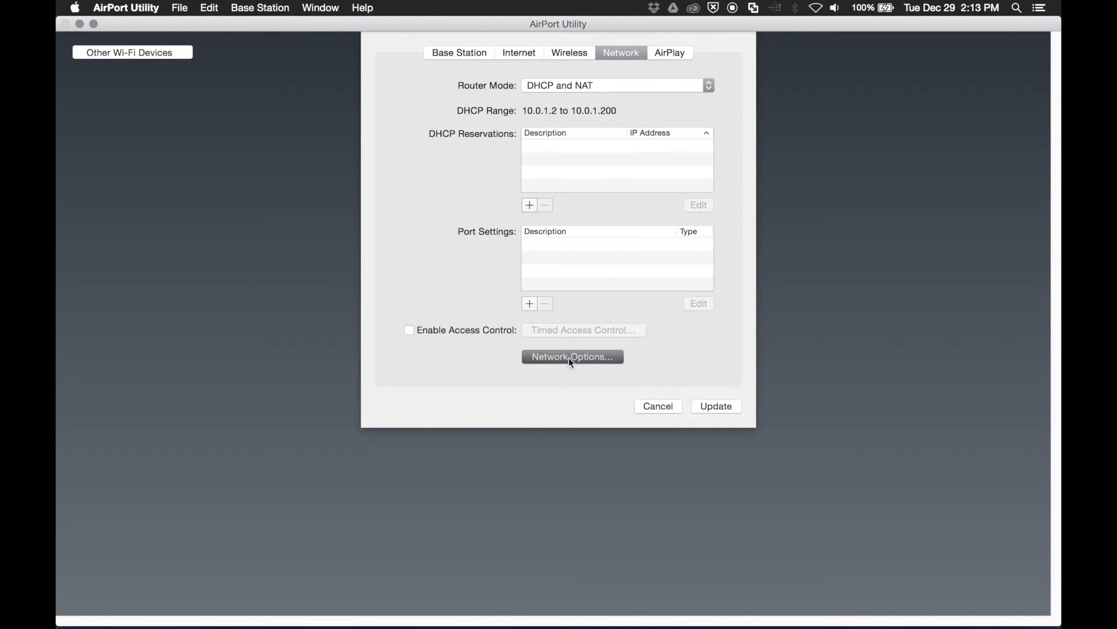
# - Set the IPv4 DHCP range to 192.168.1.2–200 in Network Options and save
pyautogui.click(572, 356)
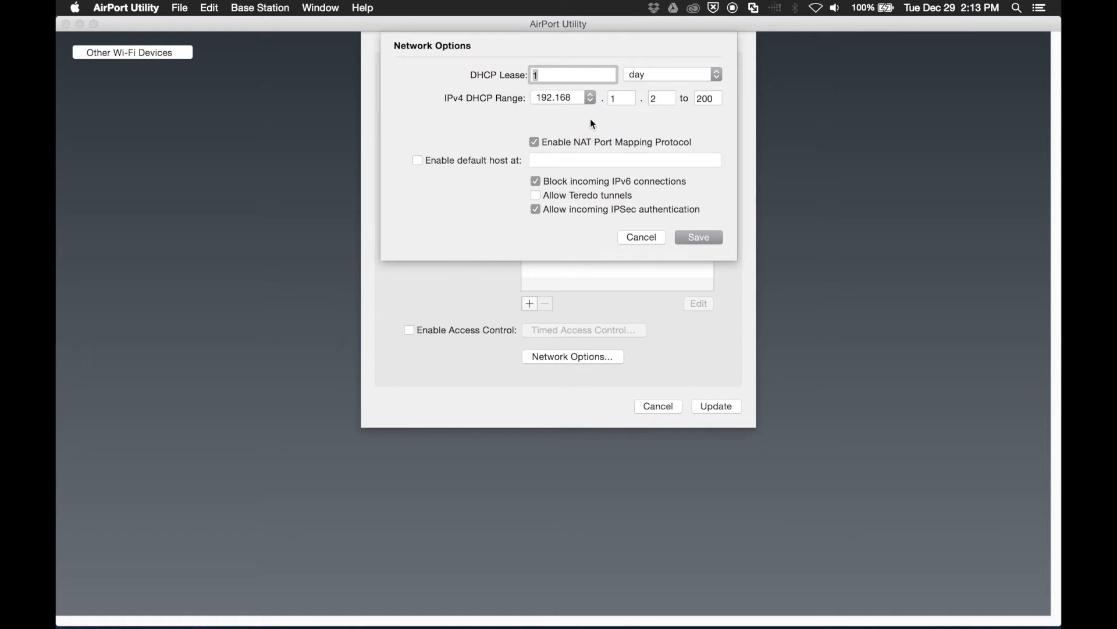
pyautogui.moveTo(591, 107)
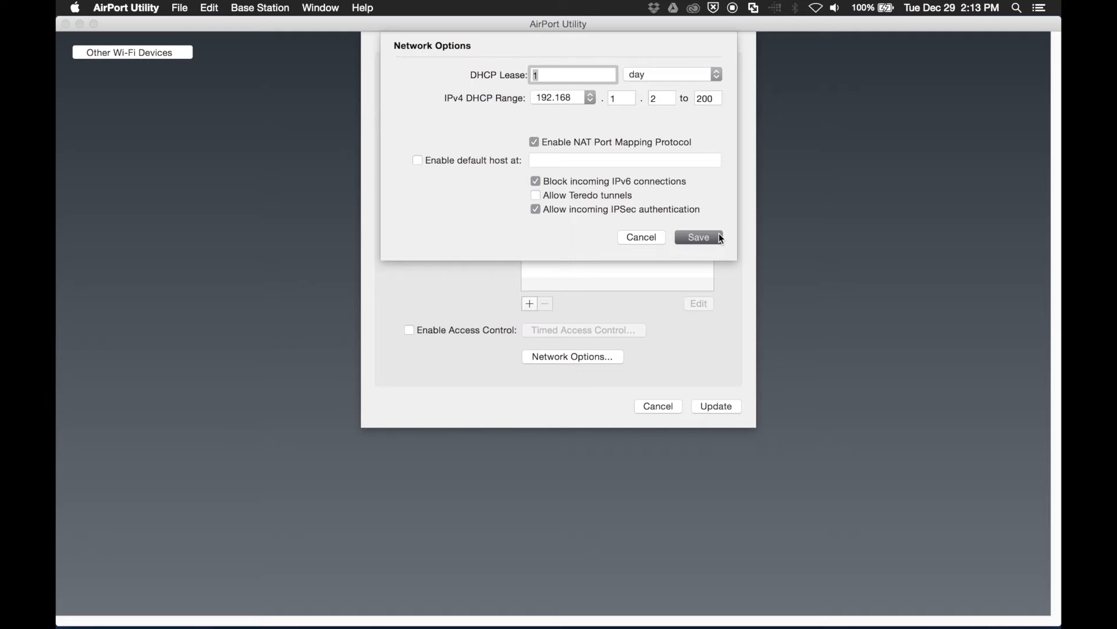
pyautogui.click(697, 236)
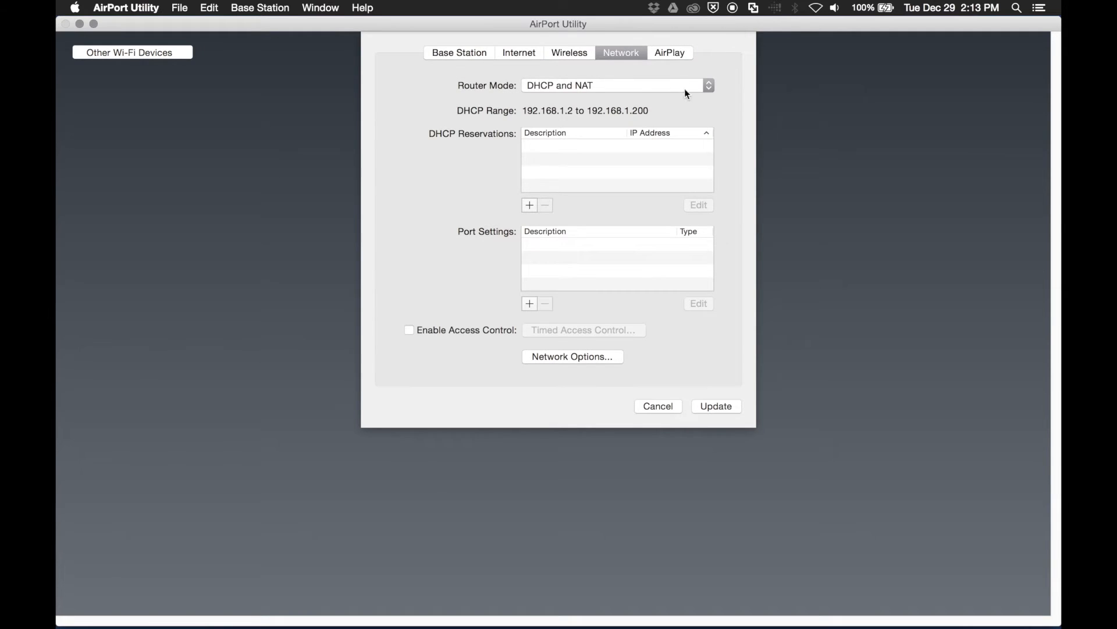
# - Disable AirPlay, update the base station, and confirm the warning to begin updating
pyautogui.click(668, 53)
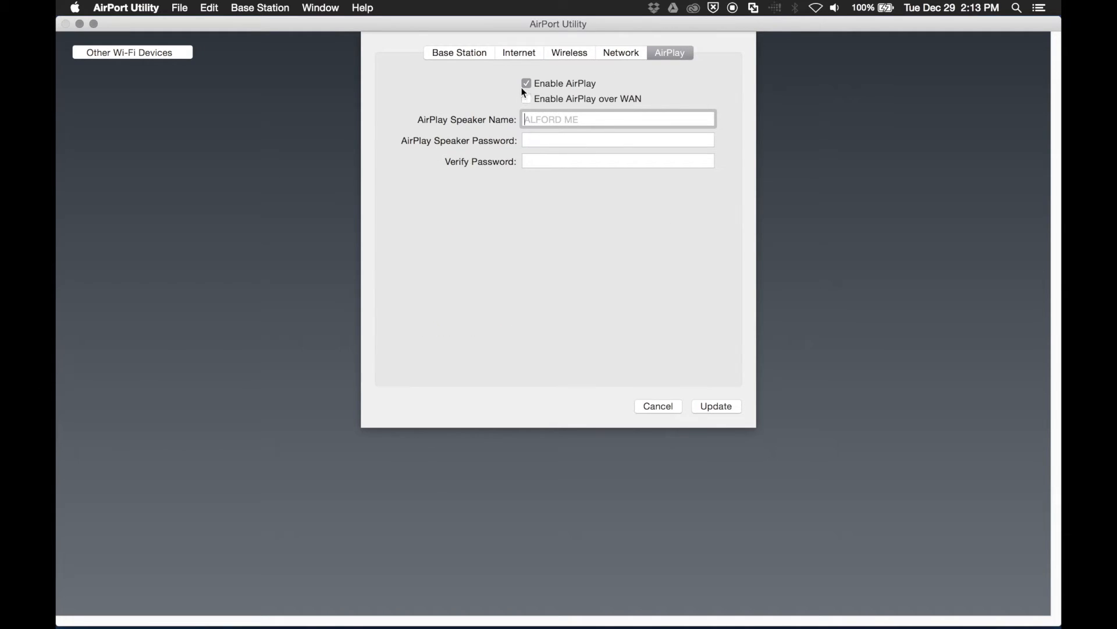
pyautogui.click(526, 84)
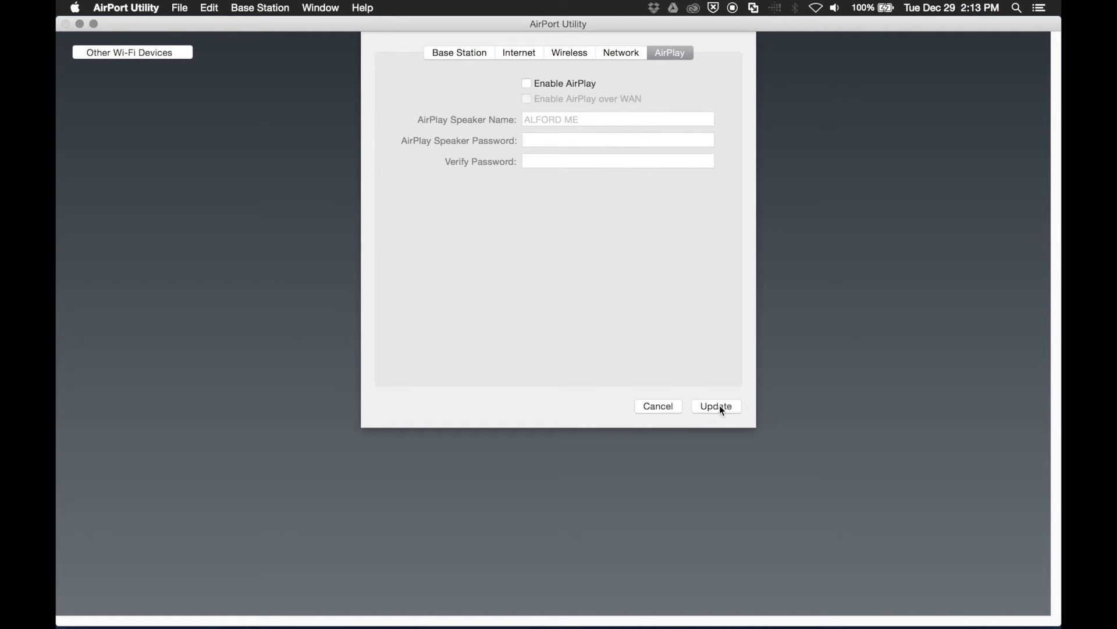
pyautogui.click(715, 407)
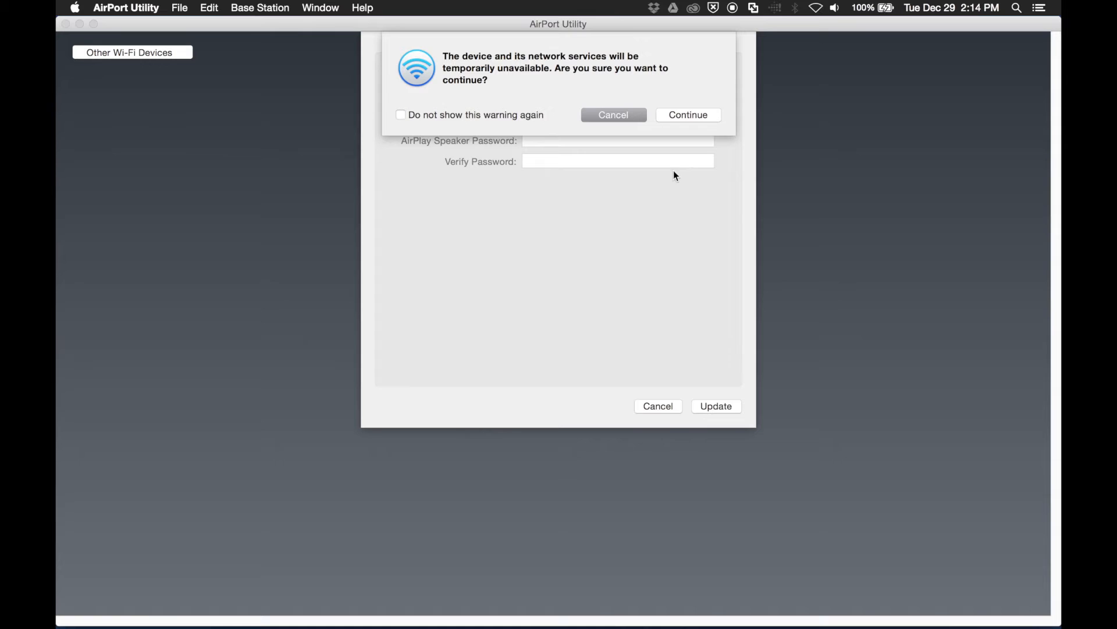
pyautogui.moveTo(619, 84)
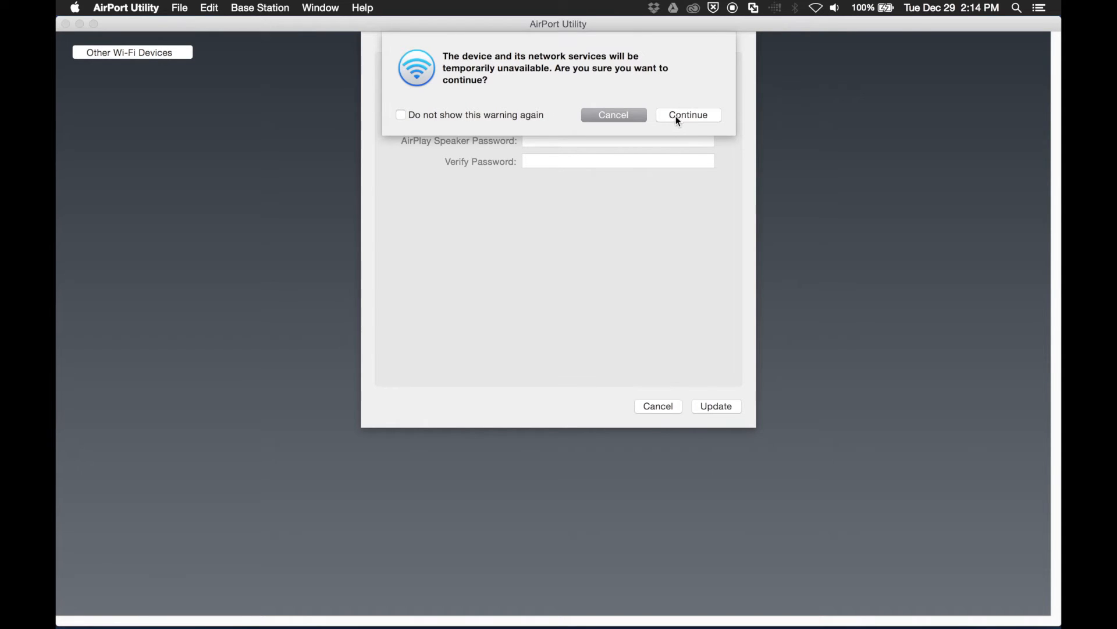
pyautogui.click(687, 115)
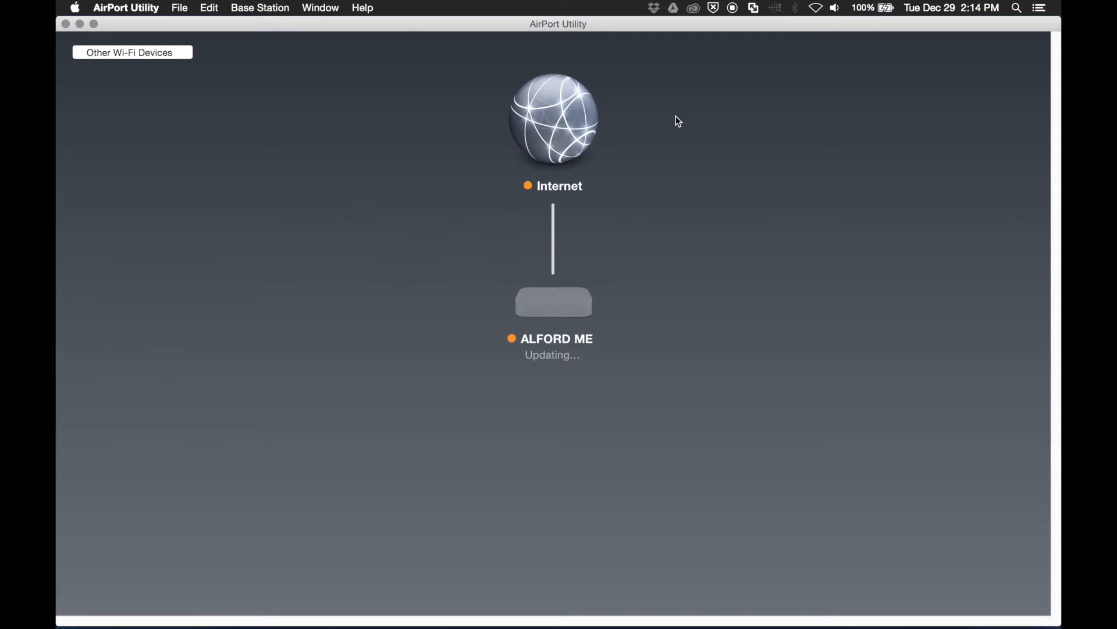
pyautogui.moveTo(80, 24)
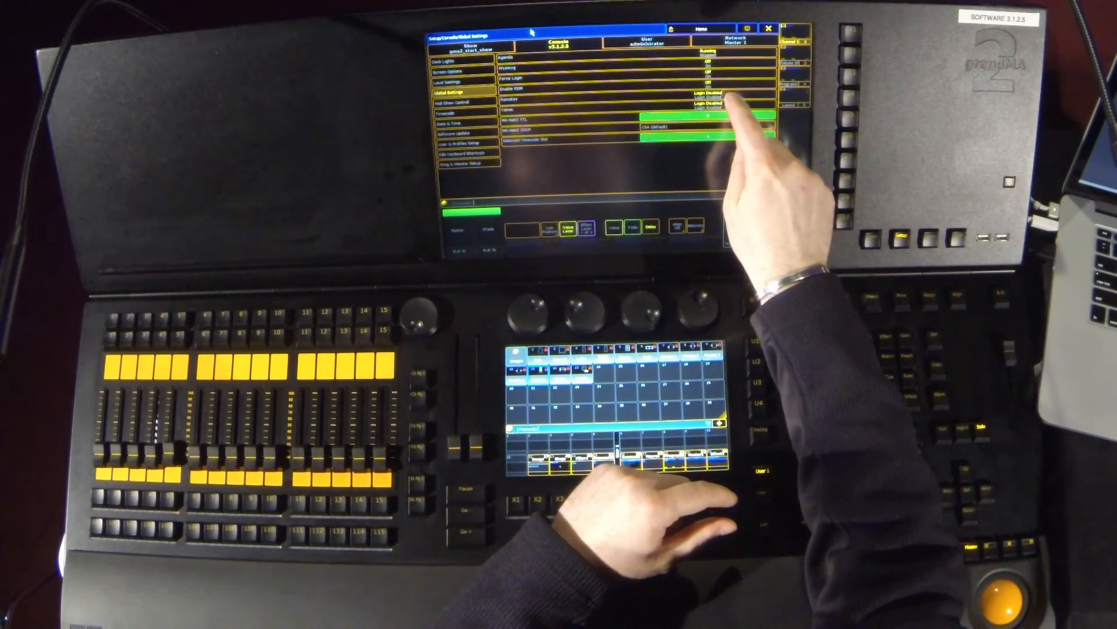
# - Select a login setting in the grandMA2 console's Global Settings screen
pyautogui.click(722, 103)
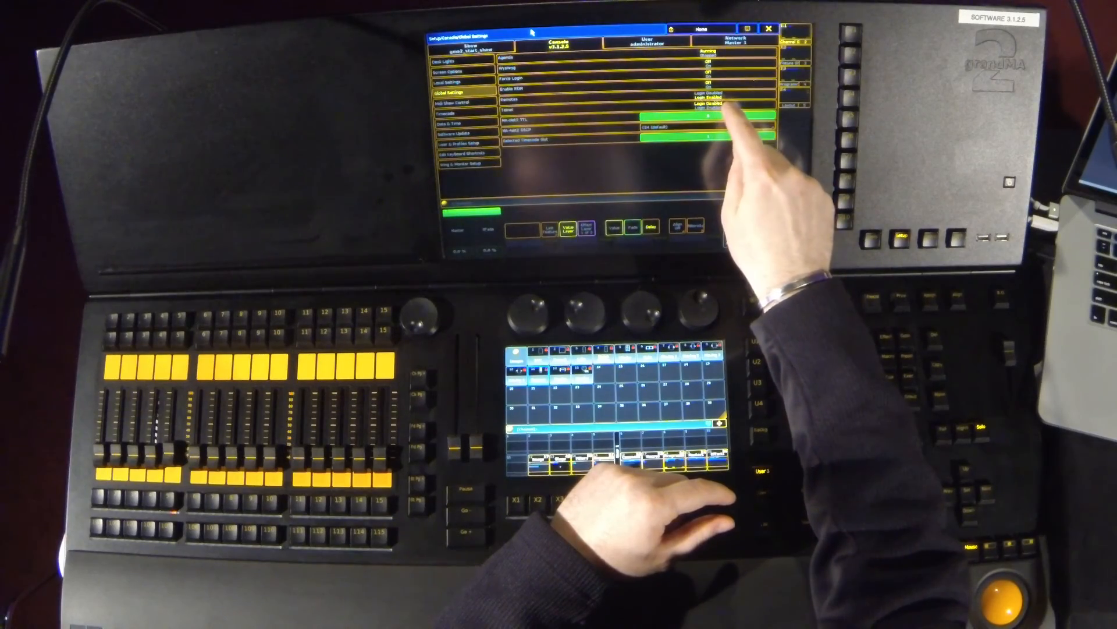